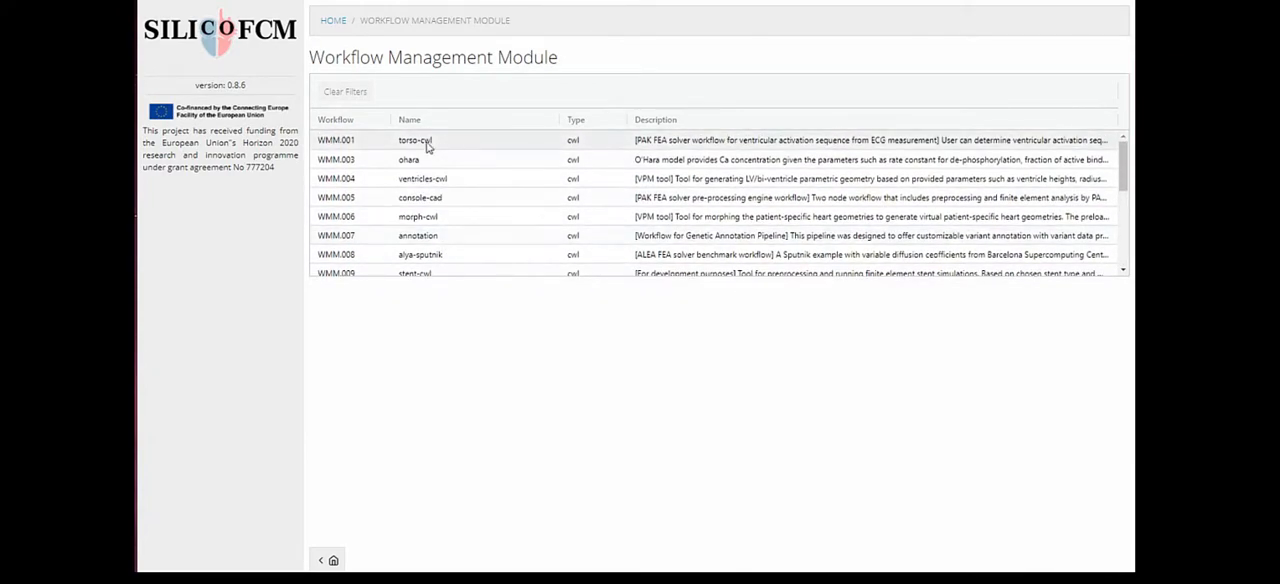
# Step: Select the torso-cwl workflow and start choosing its input file
pyautogui.click(416, 140)
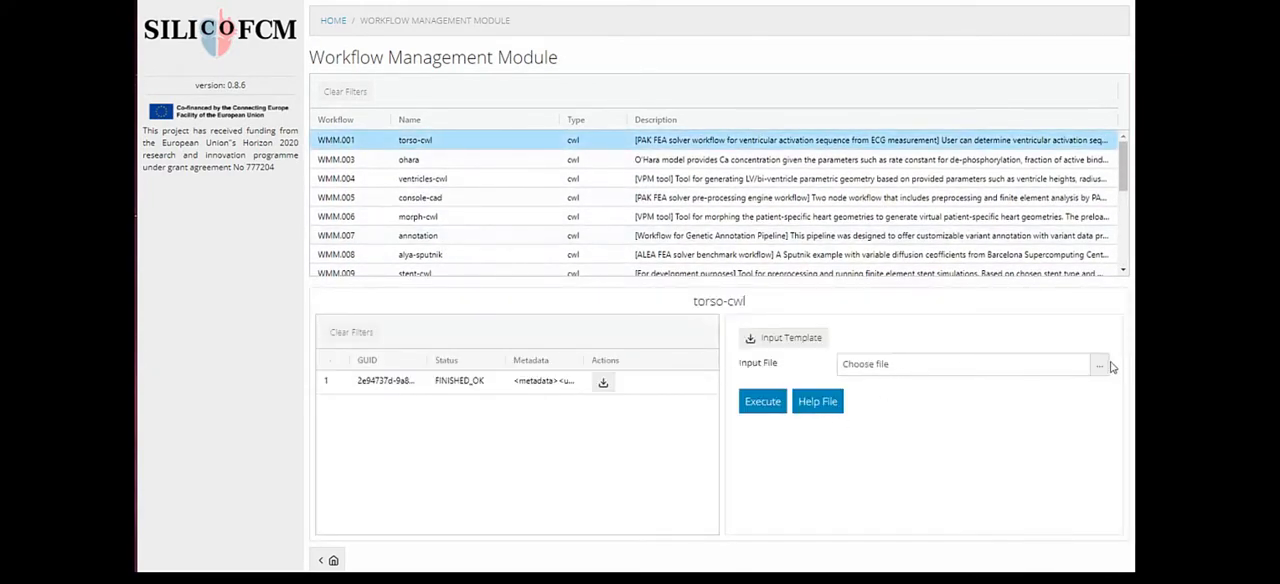
pyautogui.click(1100, 364)
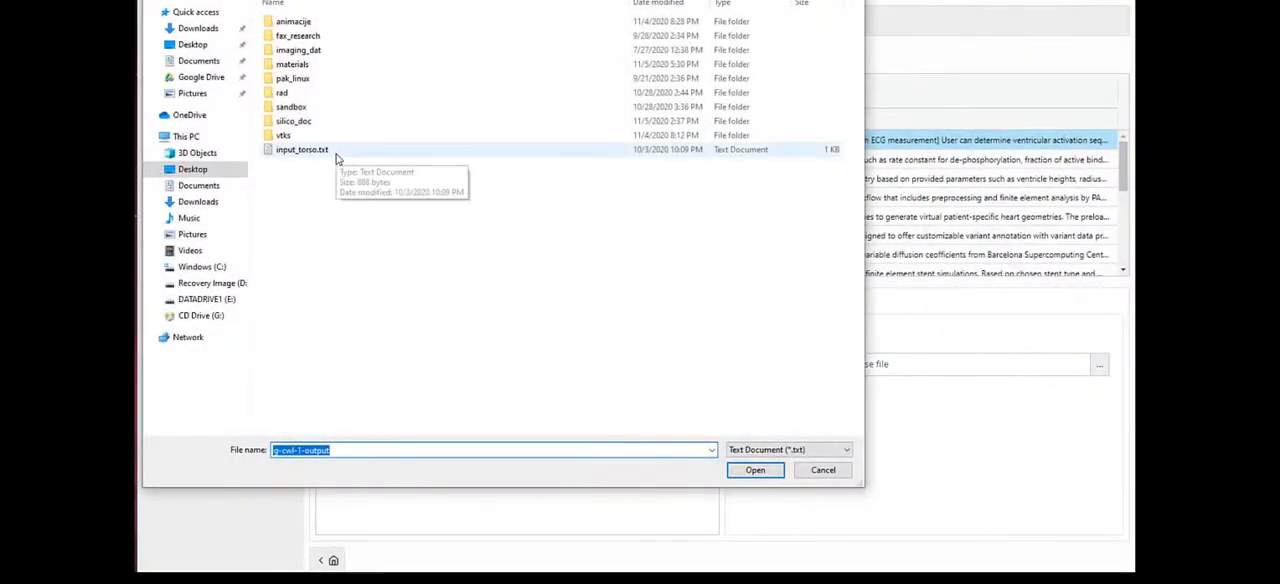
# Step: Review input_torso.txt's time function values in Notepad++ and attach it as input
pyautogui.click(300, 148)
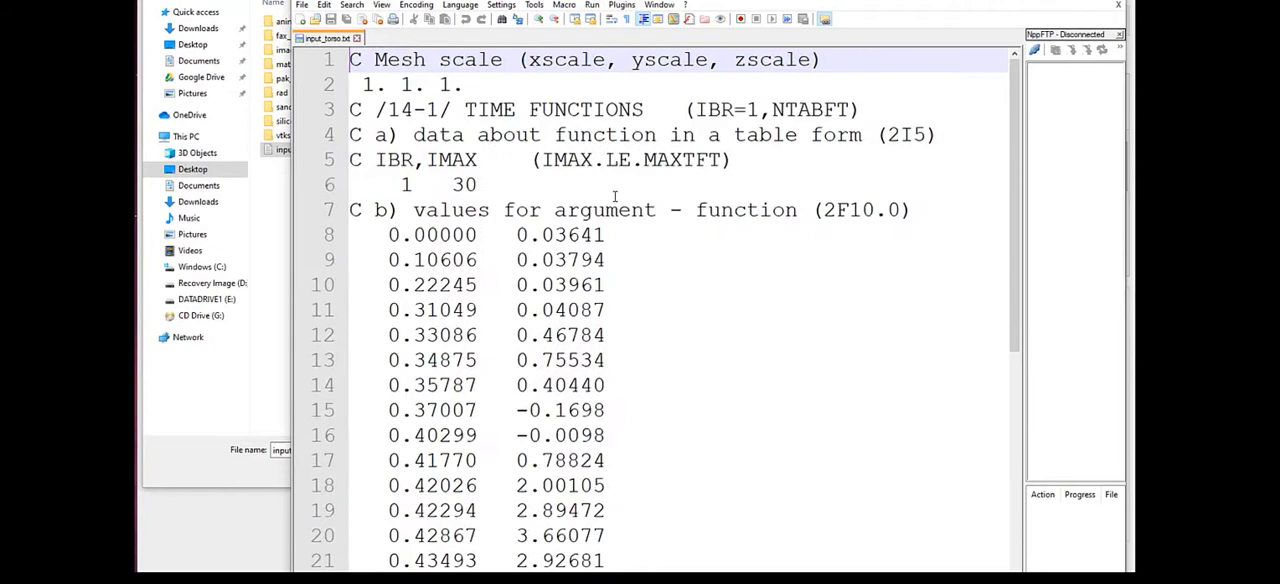
pyautogui.scroll(-3)
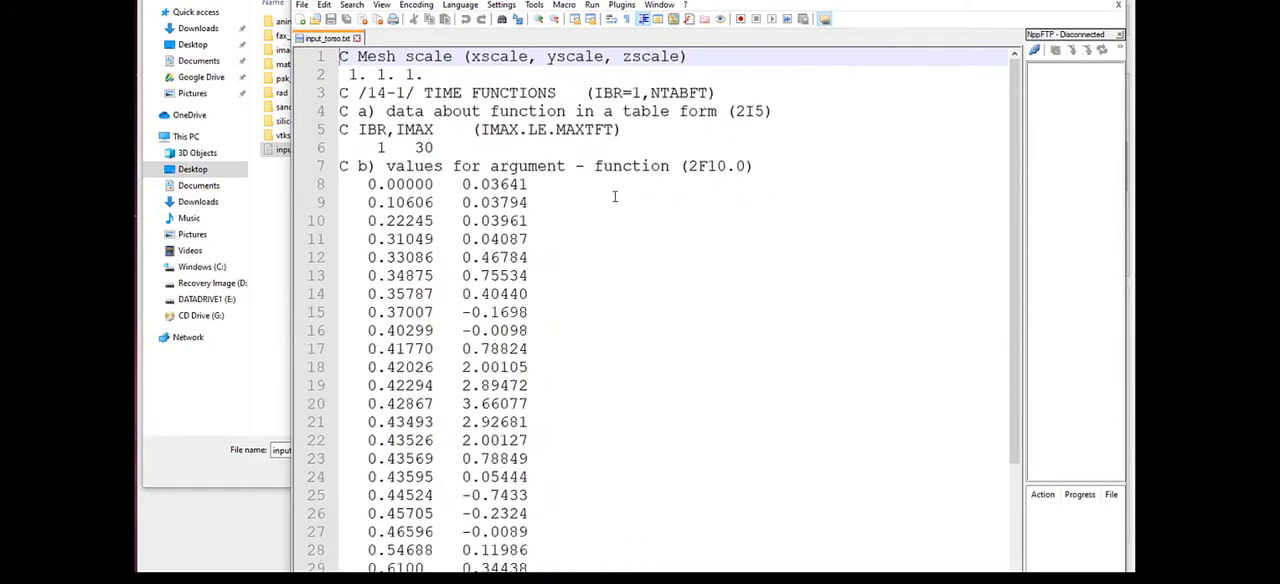
pyautogui.scroll(-3)
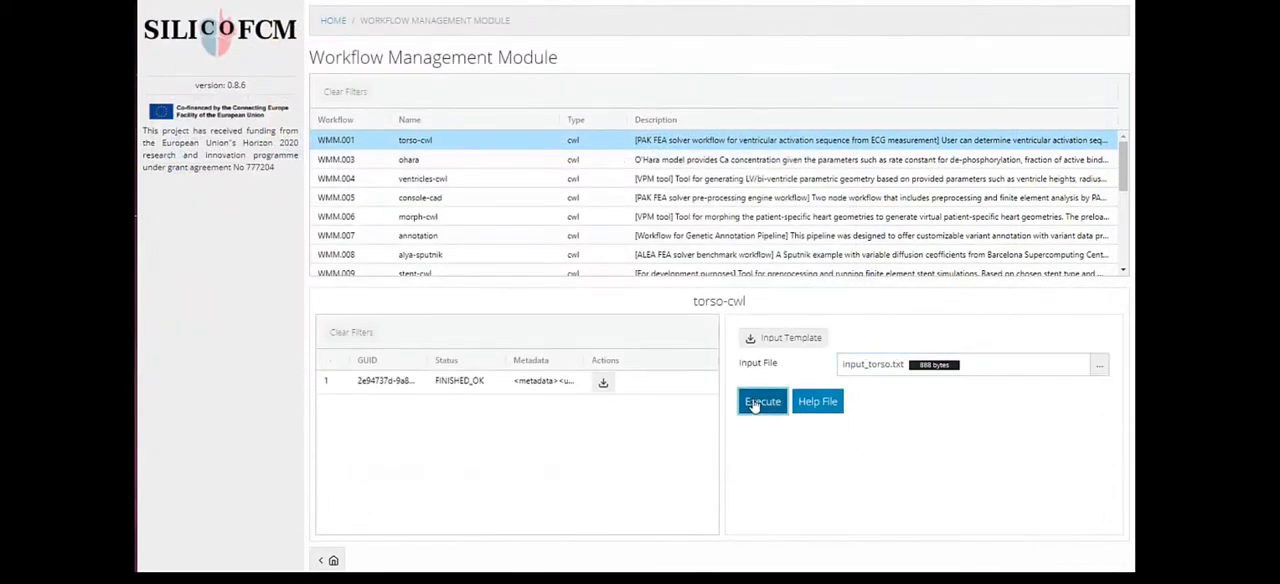
# Step: Execute a new torso-cwl run and go to its results viewer
pyautogui.click(762, 400)
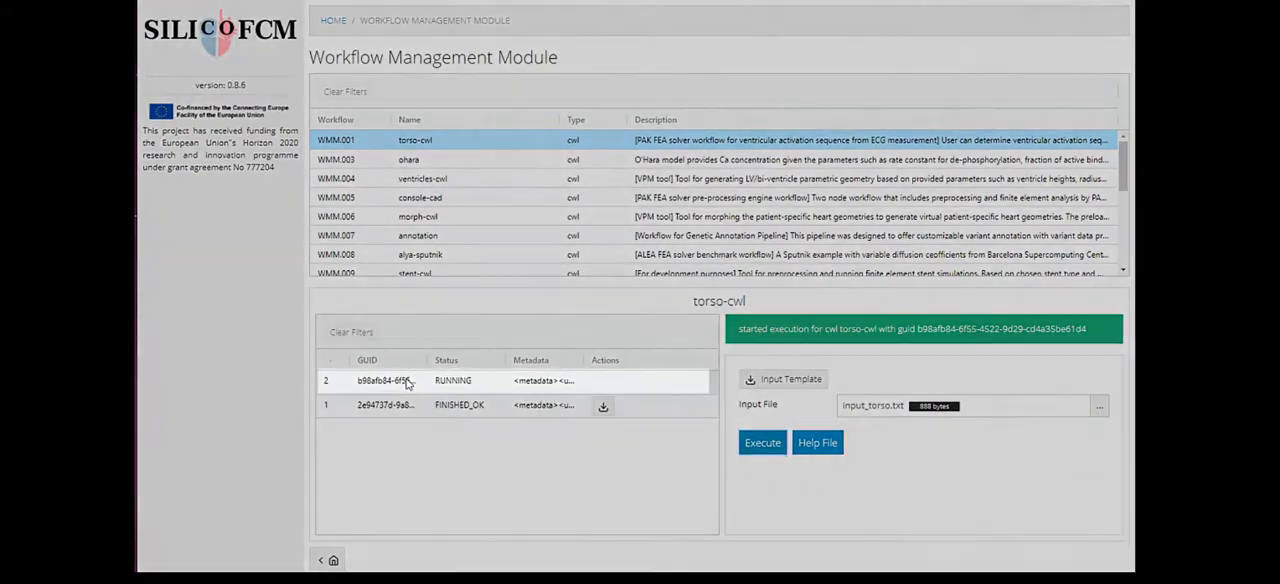
pyautogui.click(1100, 406)
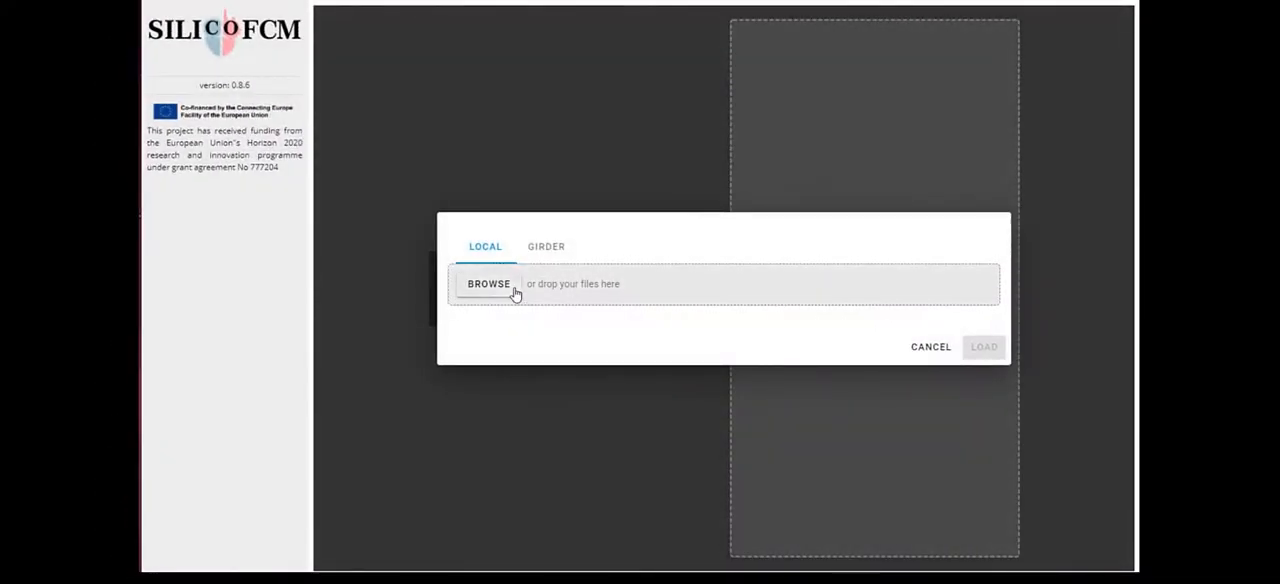
# Step: Extract torso-cwl-1-output.zip into its own folder with 7-Zip and enter it
pyautogui.click(488, 284)
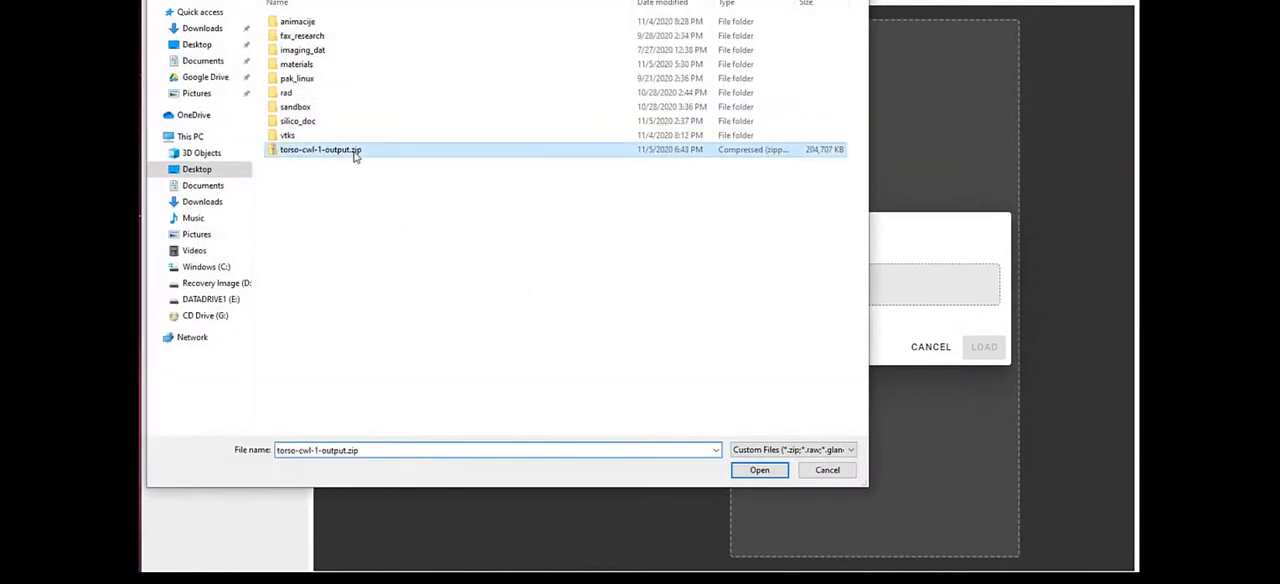
pyautogui.rightClick(320, 148)
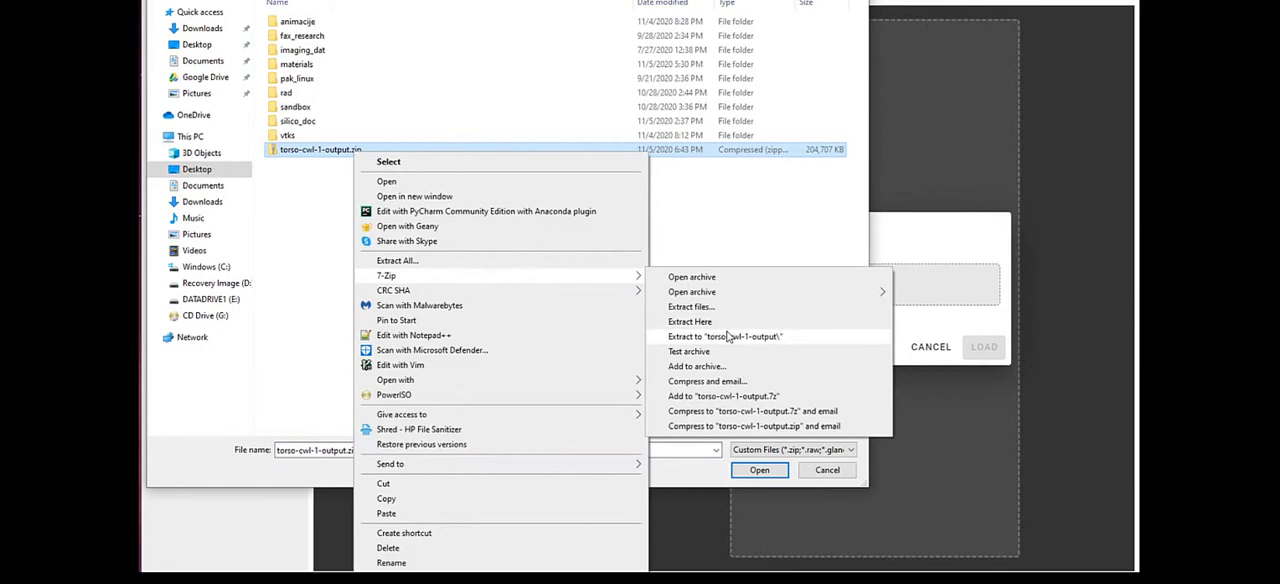
pyautogui.click(688, 320)
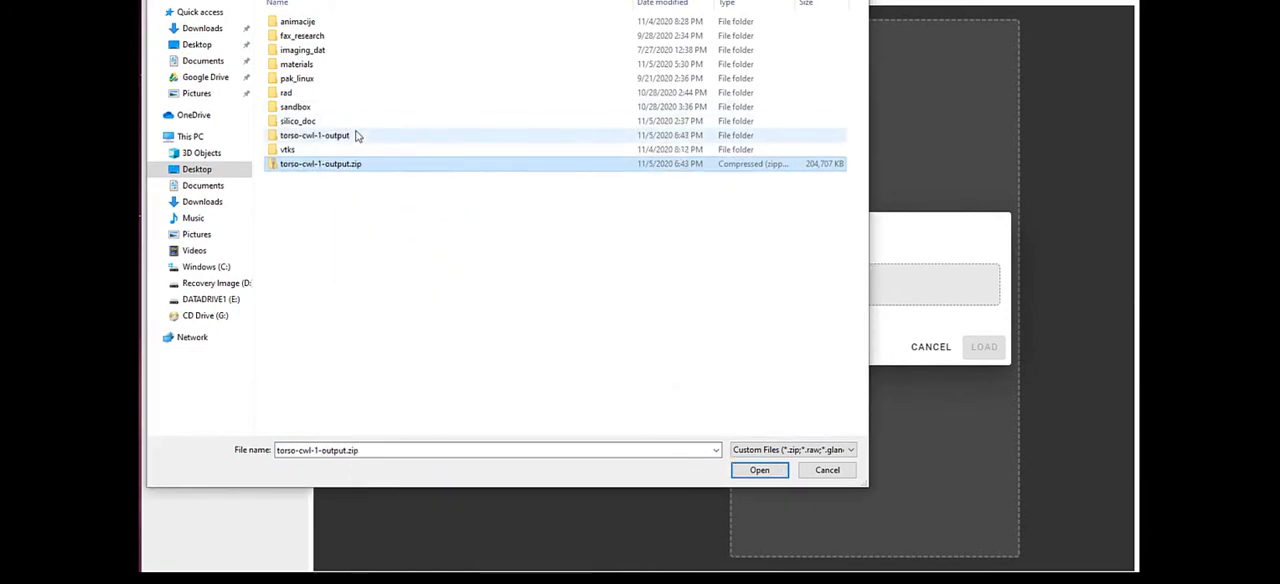
pyautogui.doubleClick(314, 136)
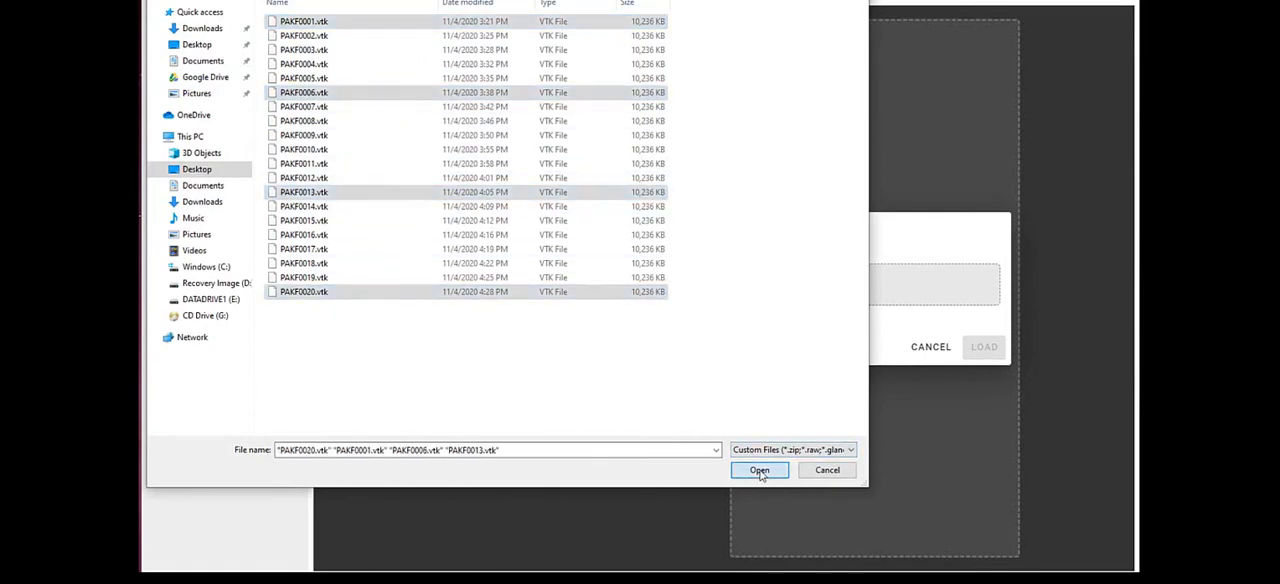
# Step: Load PAKF0001, 0006, 0013 and 0020.vtk into the viewer showing the 3D torso
pyautogui.click(760, 470)
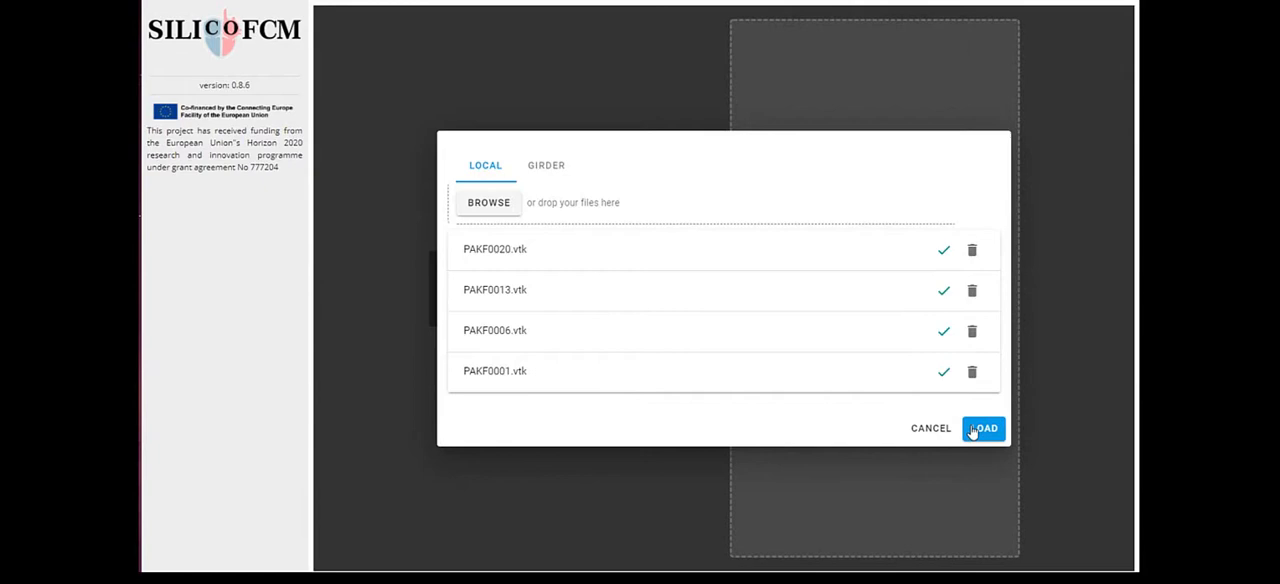
pyautogui.click(984, 428)
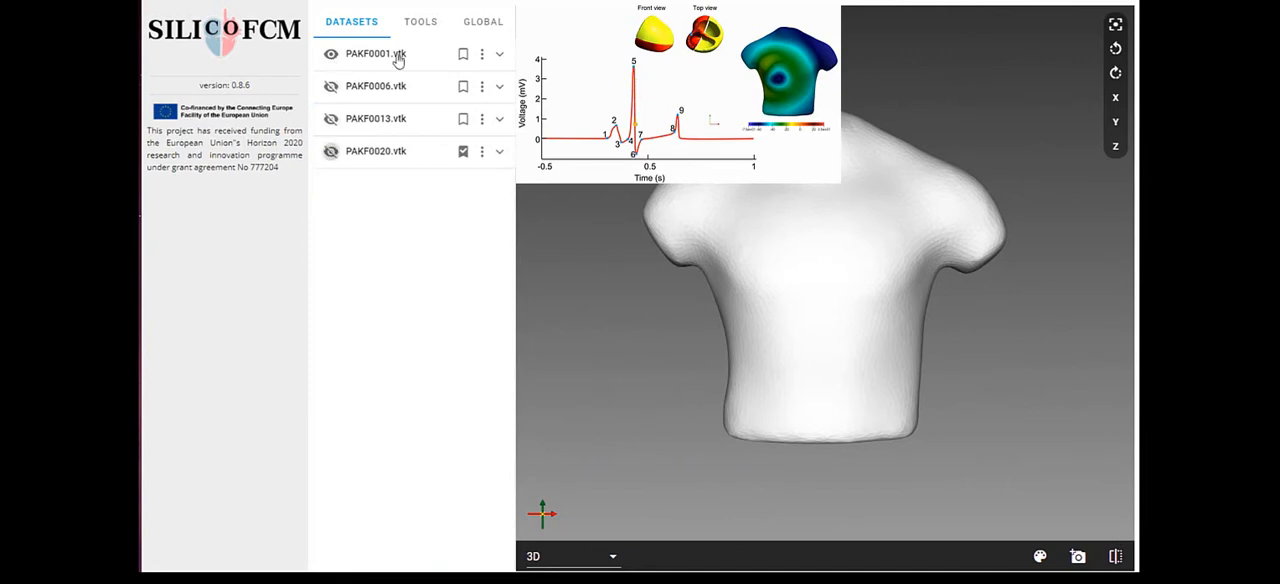
# Step: Colour PAKF0001.vtk by ElPotential and show it as surface with edges
pyautogui.click(500, 54)
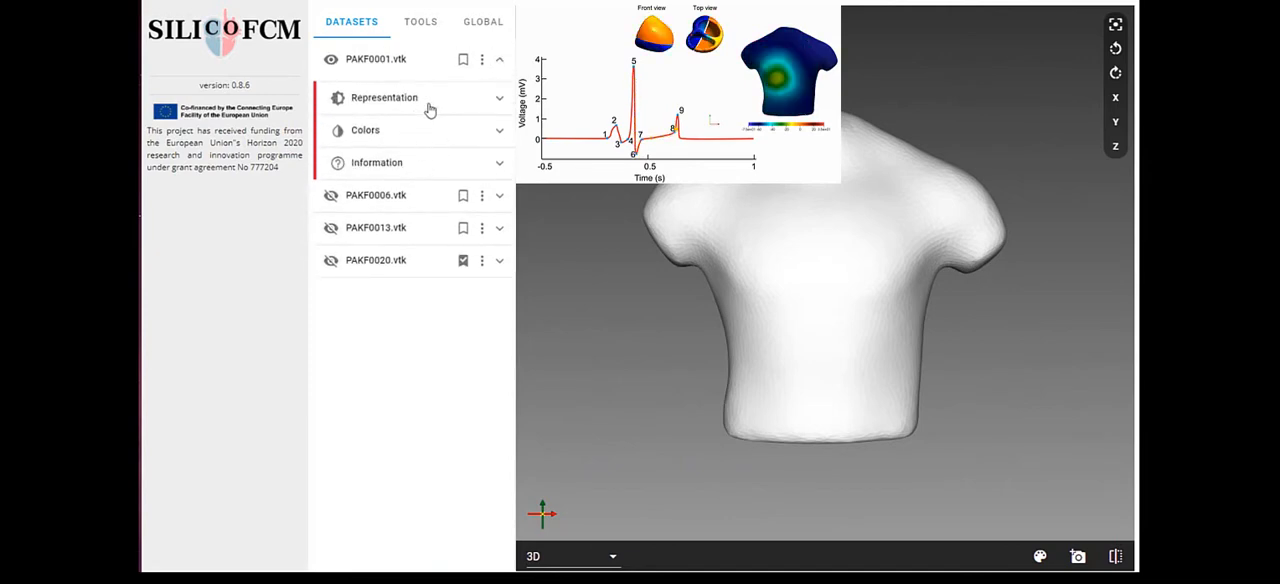
pyautogui.click(364, 130)
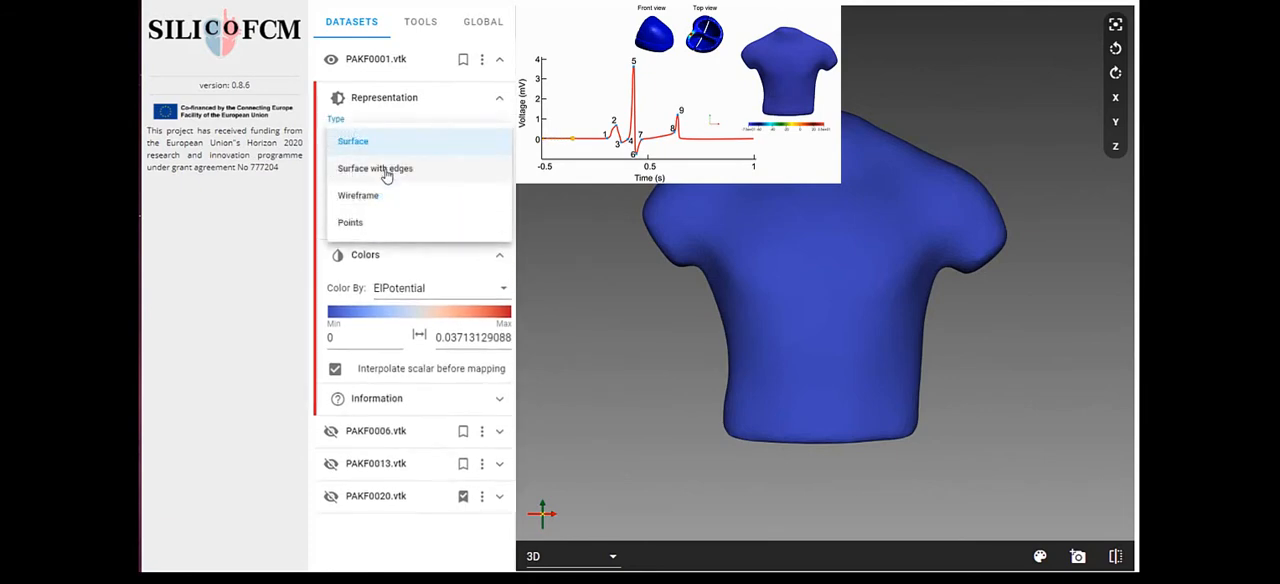
pyautogui.click(358, 196)
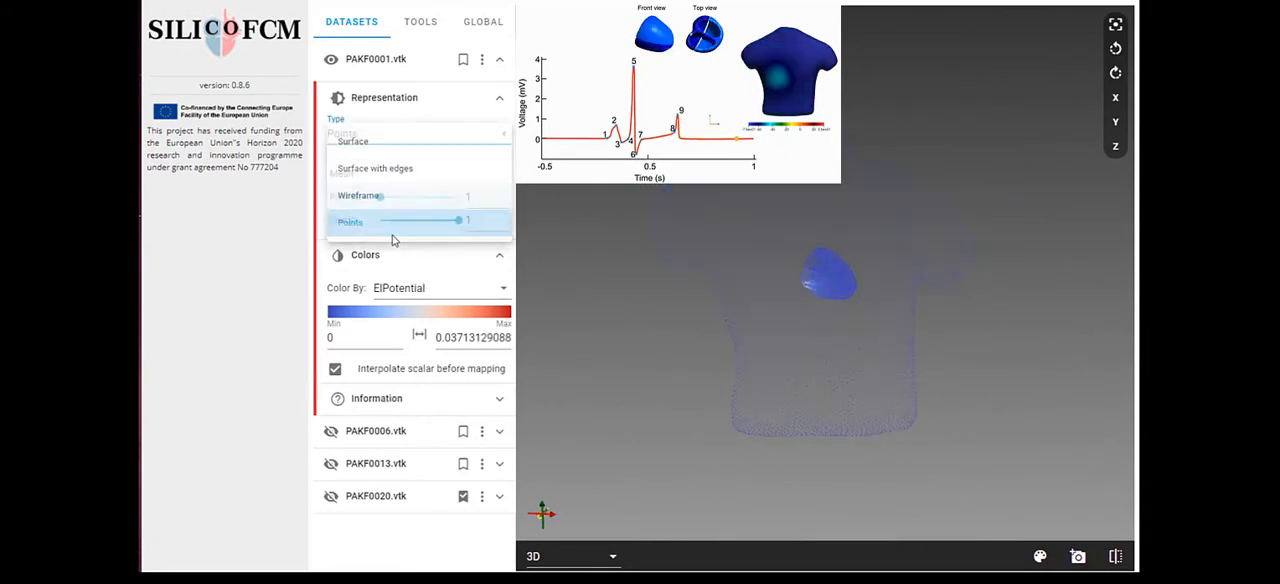
# Step: Render PAKF0001.vtk as points and adjust the point size
pyautogui.click(348, 220)
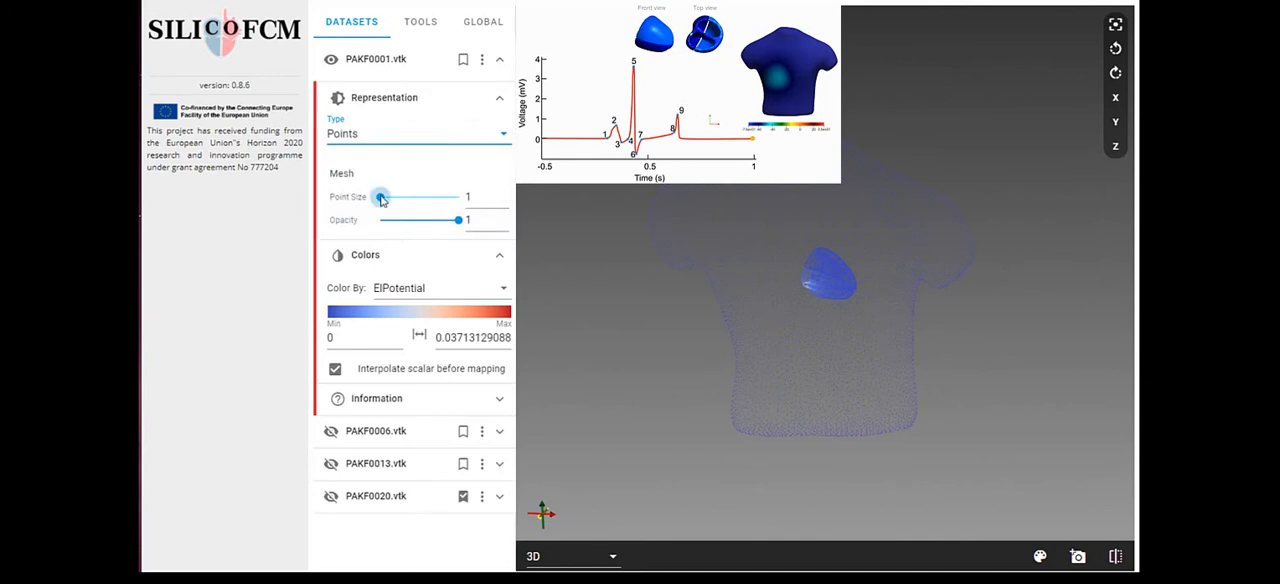
pyautogui.moveTo(378, 196); pyautogui.dragTo(388, 196)
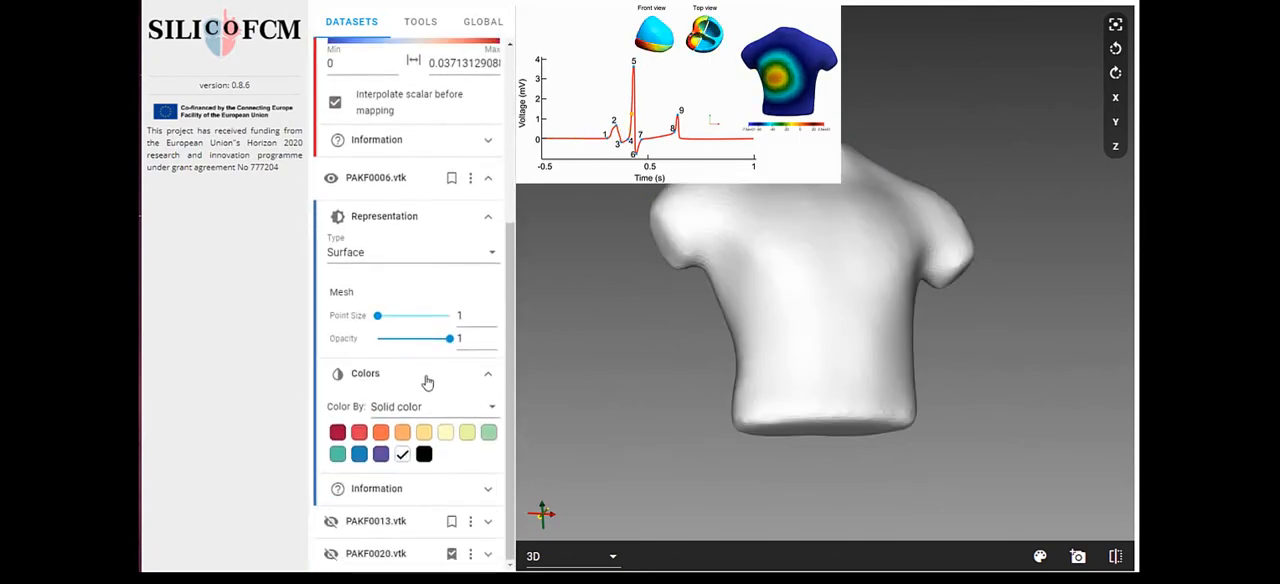
# Step: Colour PAKF0006.vtk by ElPotential, draw it as wireframe and adjust the colour range
pyautogui.click(490, 406)
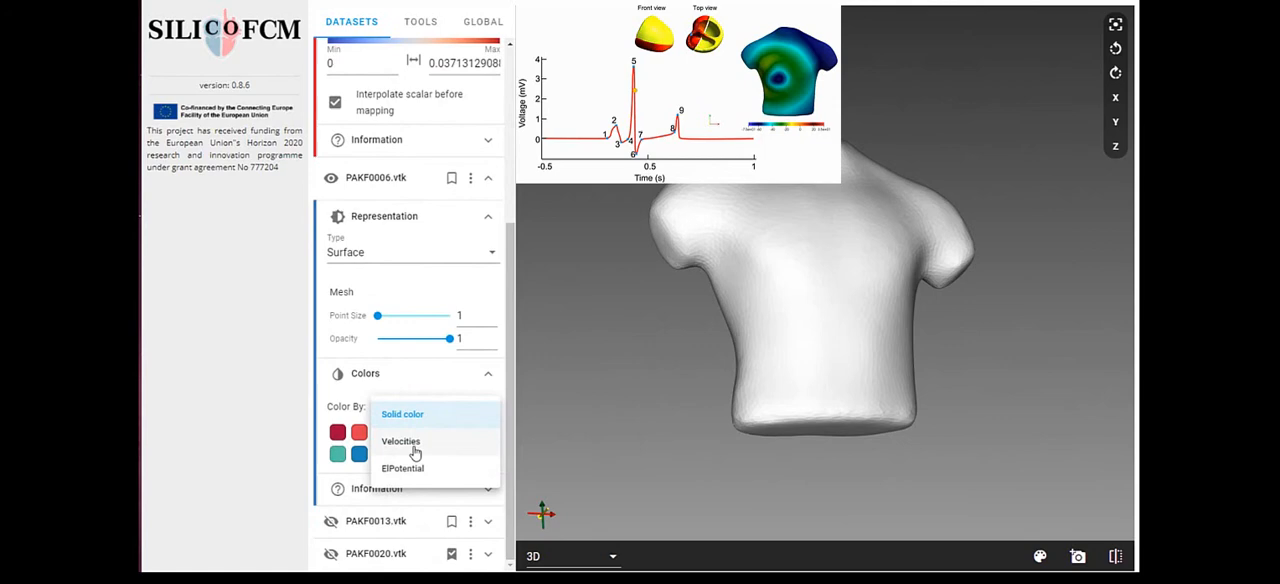
pyautogui.click(402, 468)
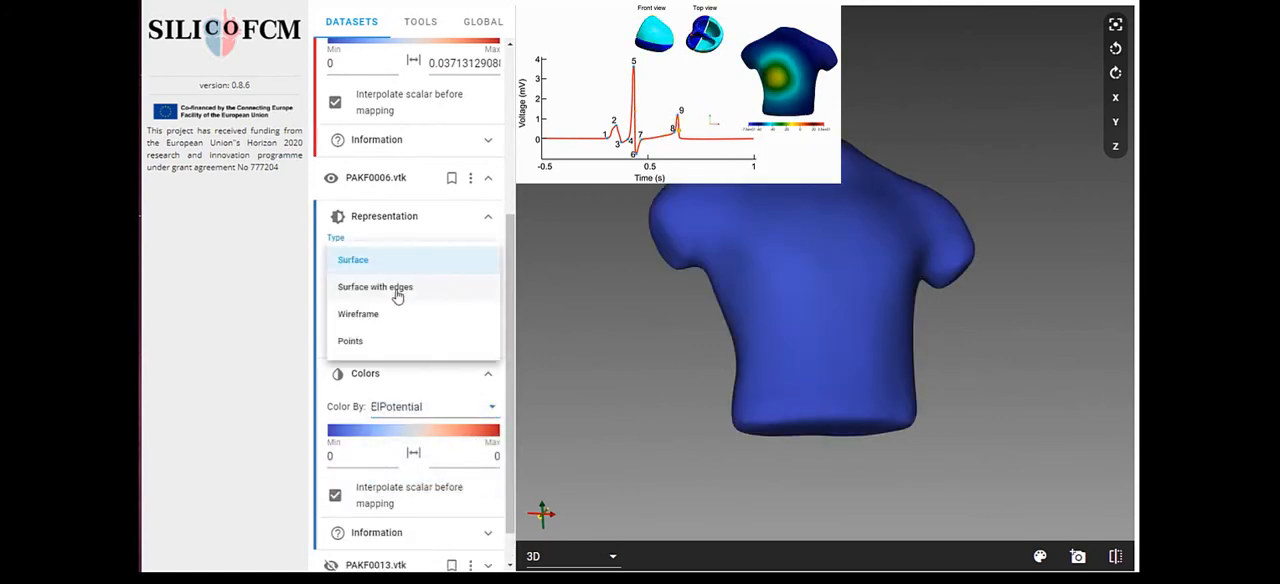
pyautogui.click(358, 312)
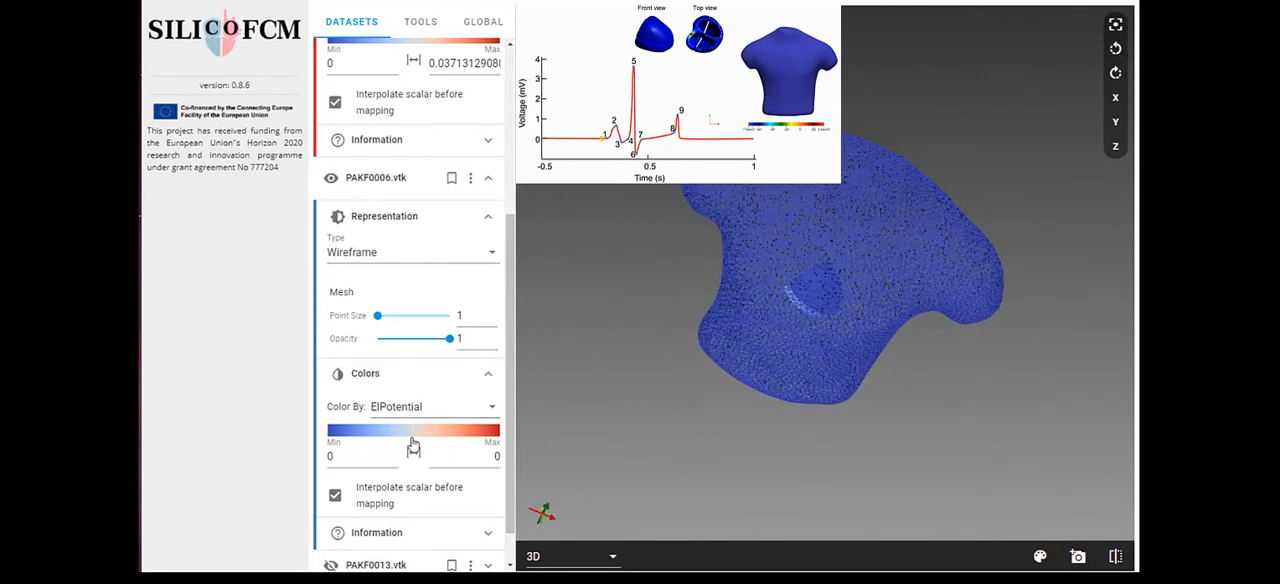
pyautogui.moveTo(376, 316); pyautogui.dragTo(388, 316)
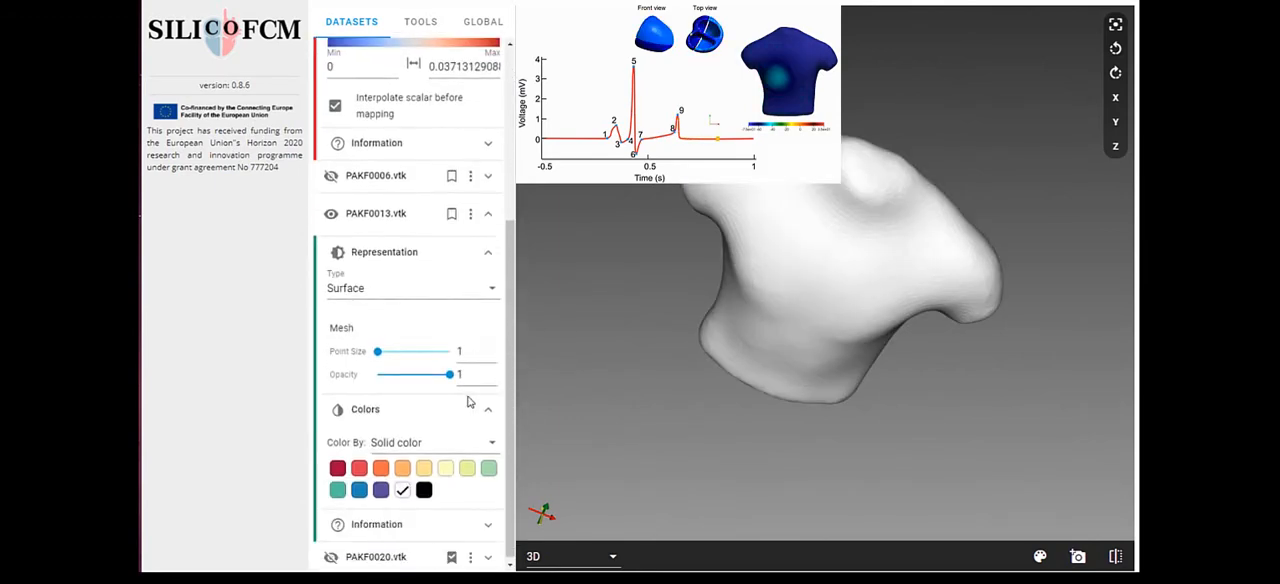
# Step: Colour PAKF0013.vtk by ElPotential and draw it as a wireframe mesh
pyautogui.click(432, 442)
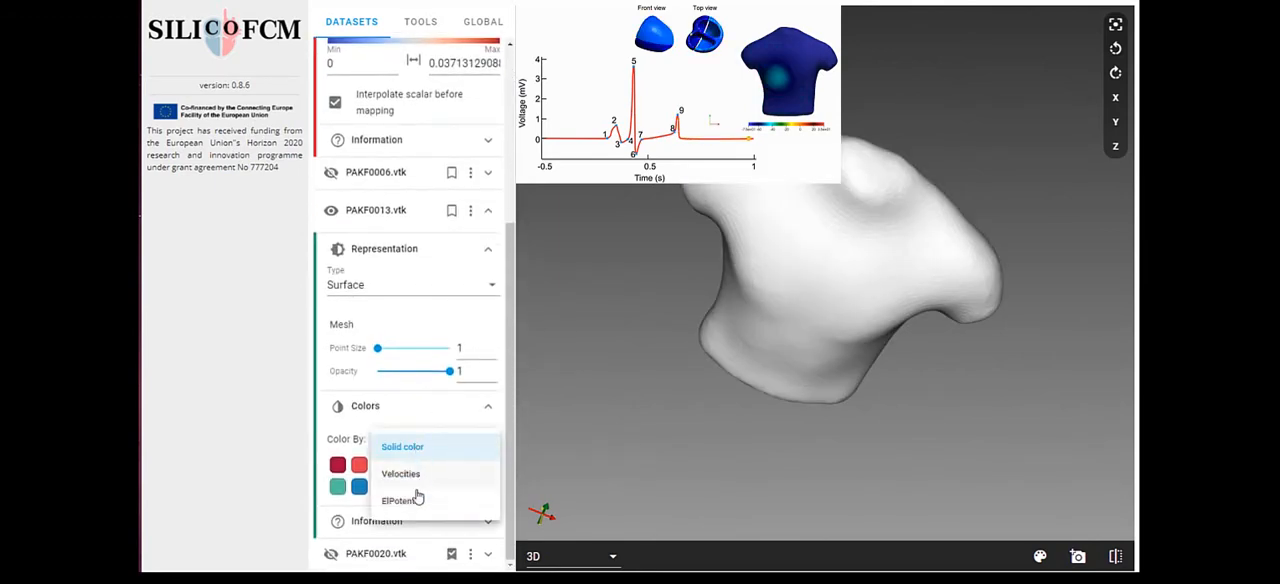
pyautogui.click(402, 500)
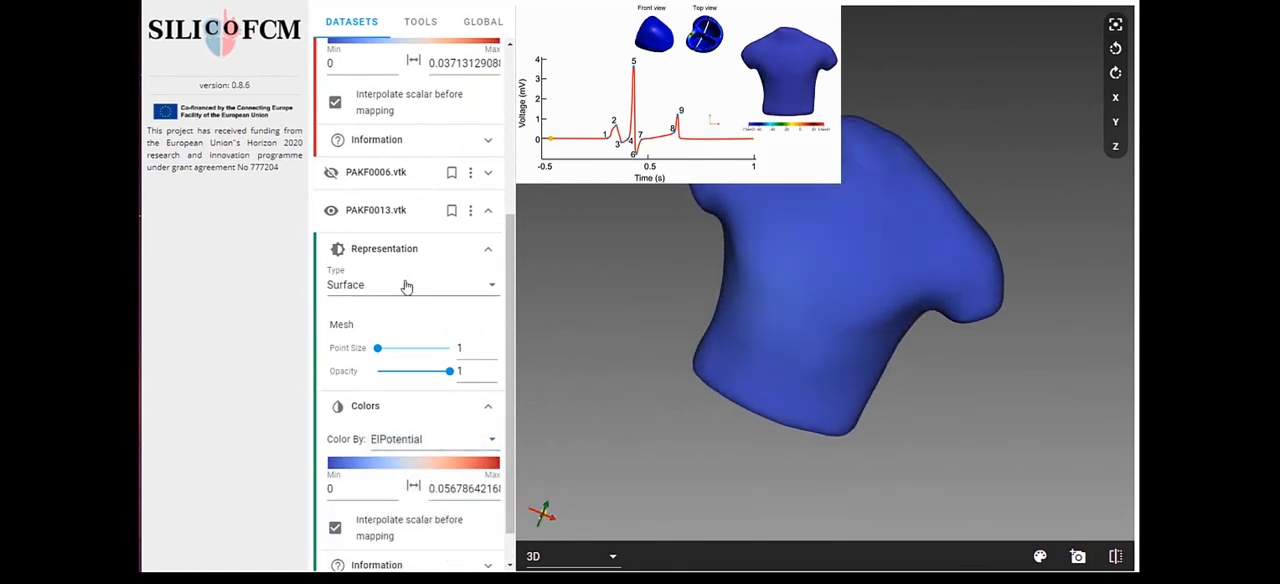
pyautogui.click(410, 284)
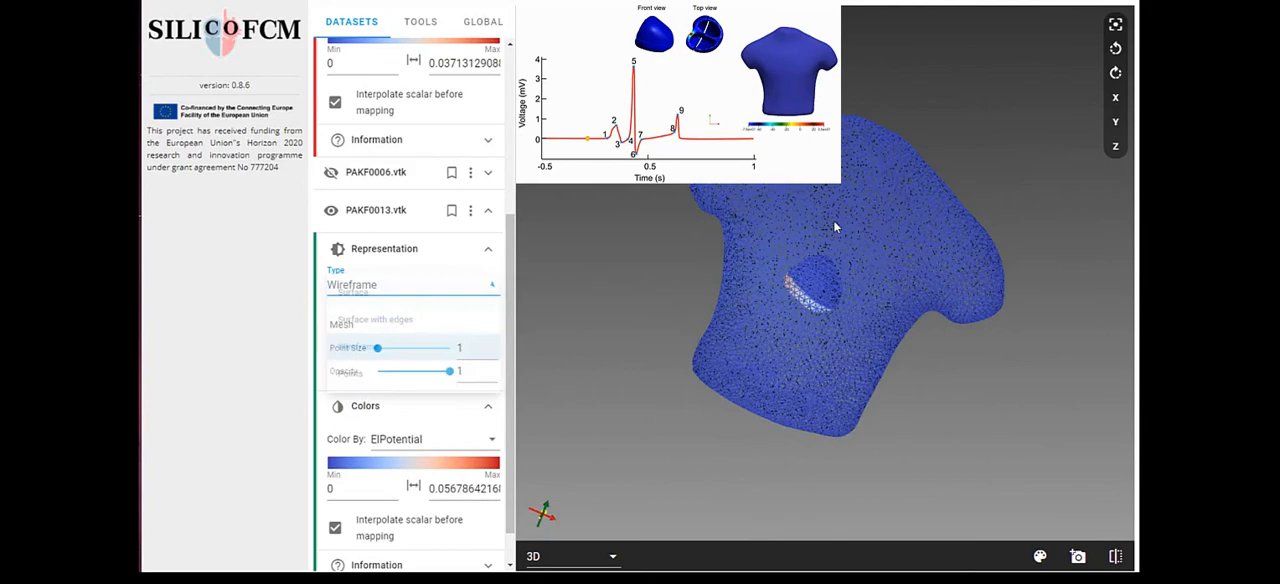